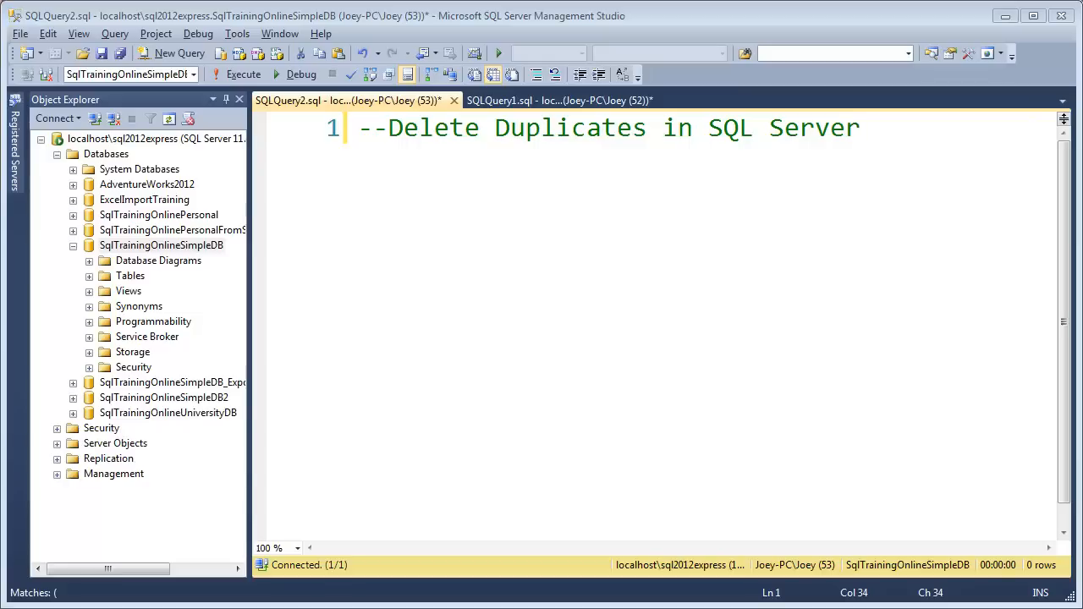
mouse_move(1051, 227)
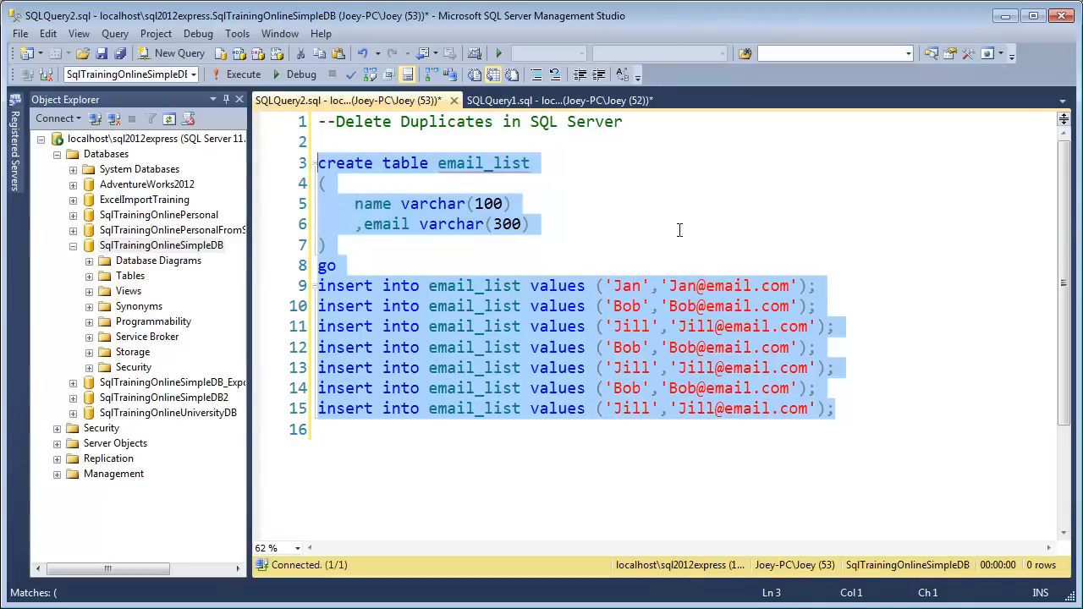
mouse_move(401, 149)
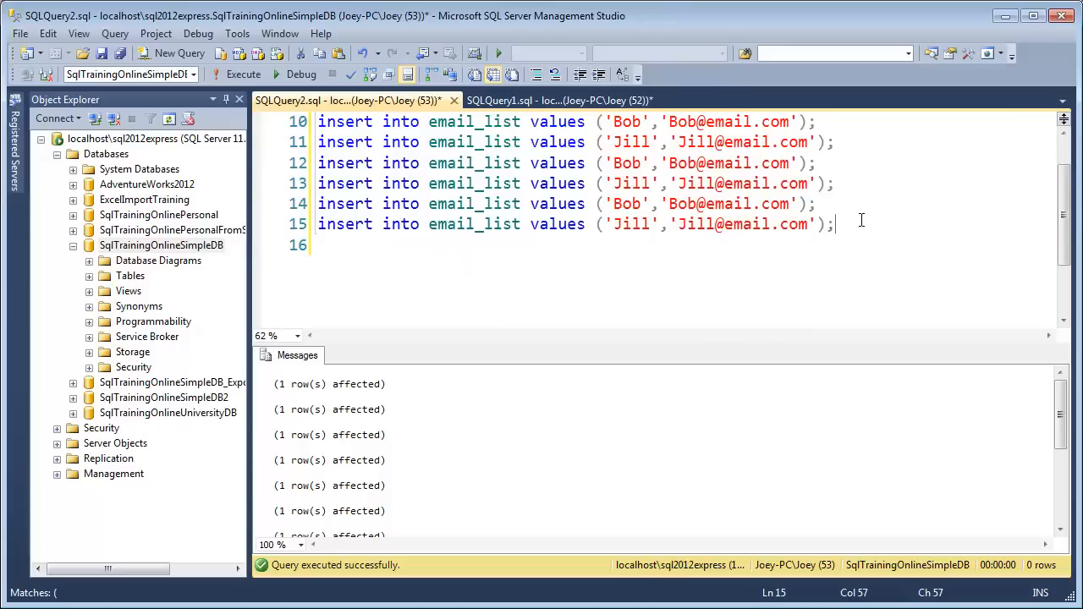
Step: Query SELECT * FROM email_list ORDER BY 1,2 to list the seven rows with duplicates grouped
text(s)
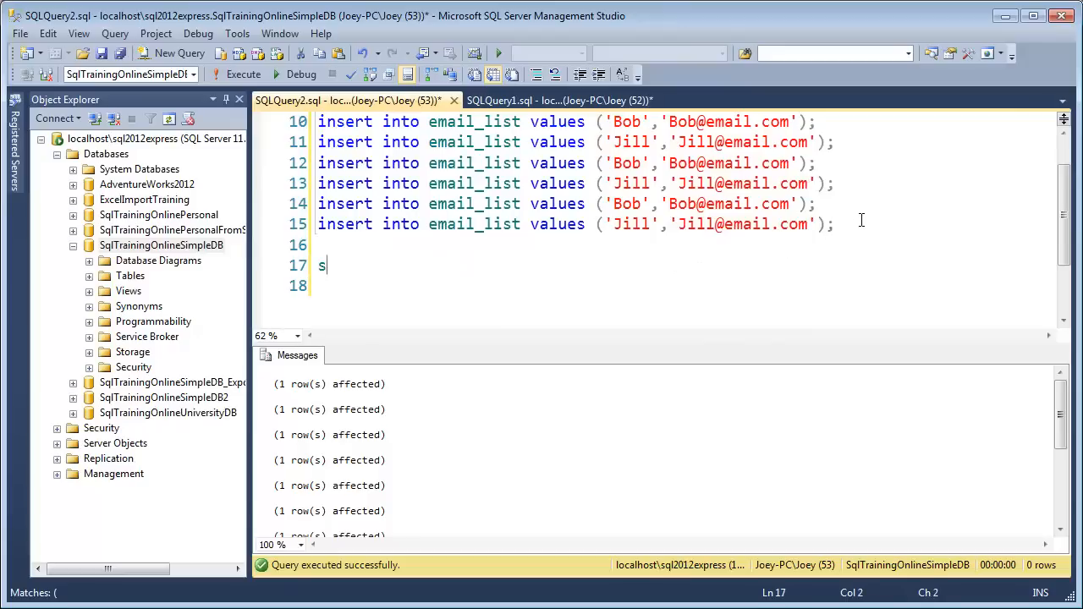
text(elect * from e)
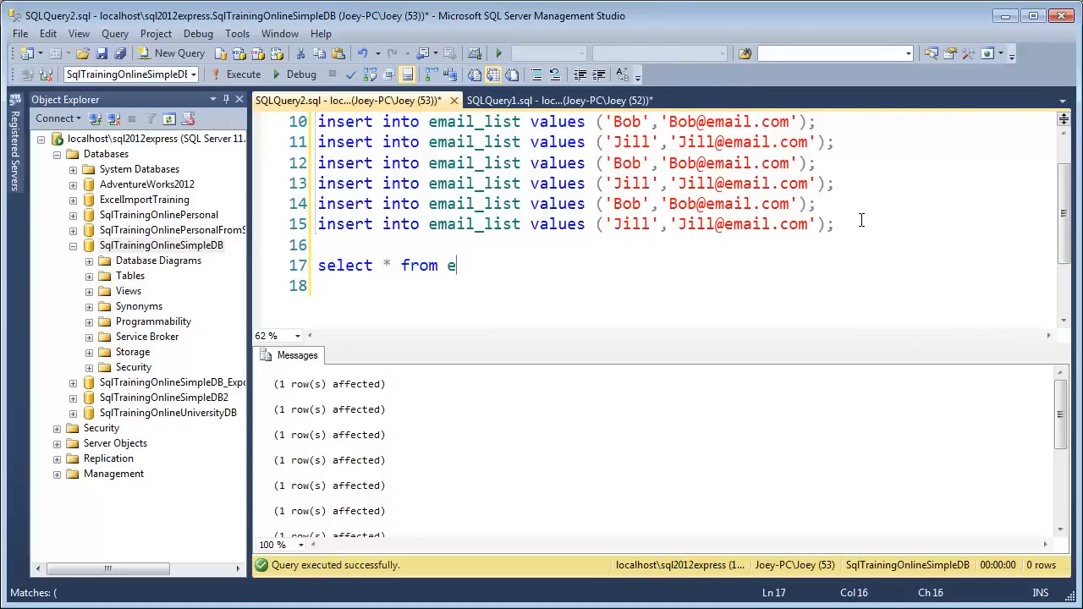
text(mail_list)
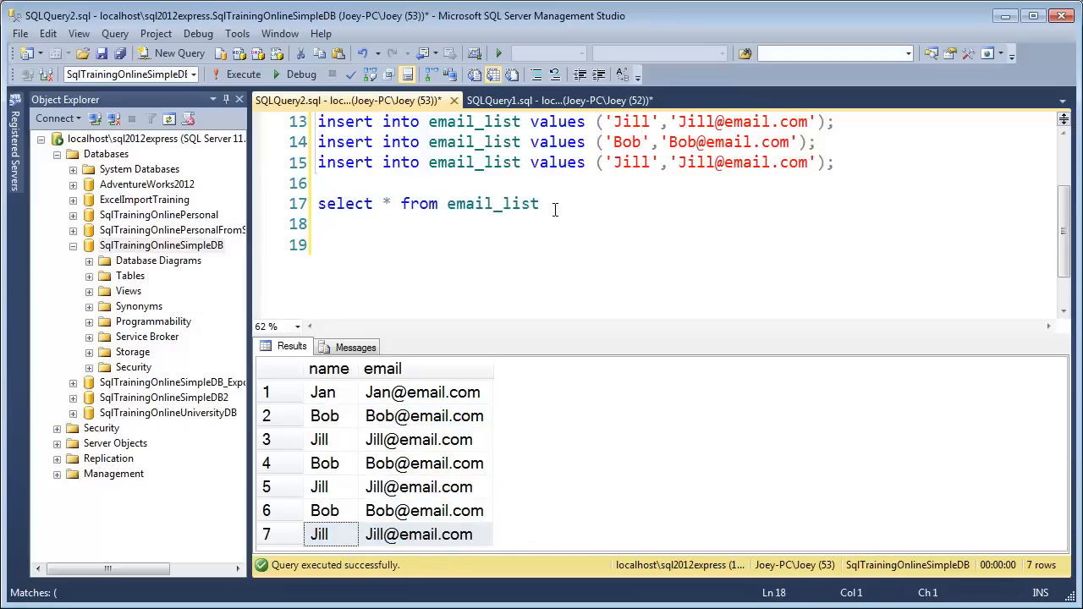
text(order by 1,2)
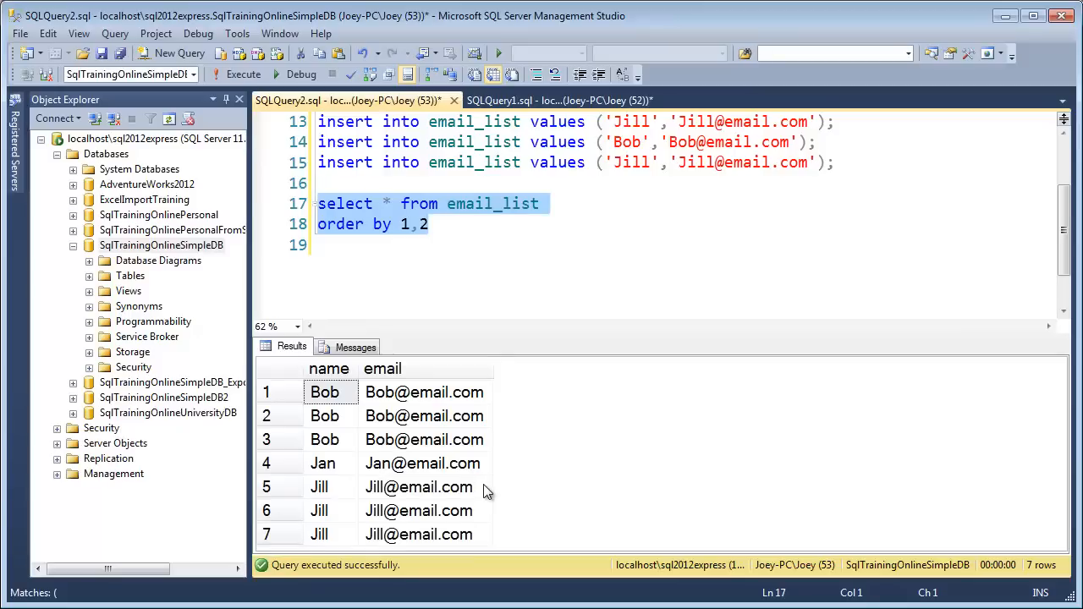
drag(424, 392, 424, 439)
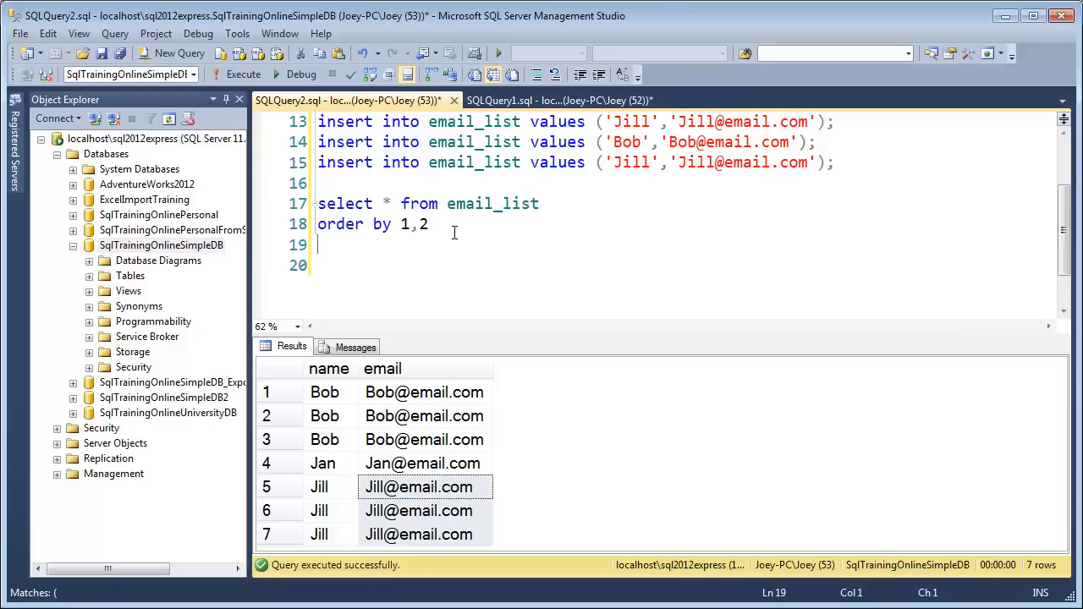
Step: Add the list_rownumbers CTE delete and run its inner ROW_NUMBER() select to number each row
key(Enter)
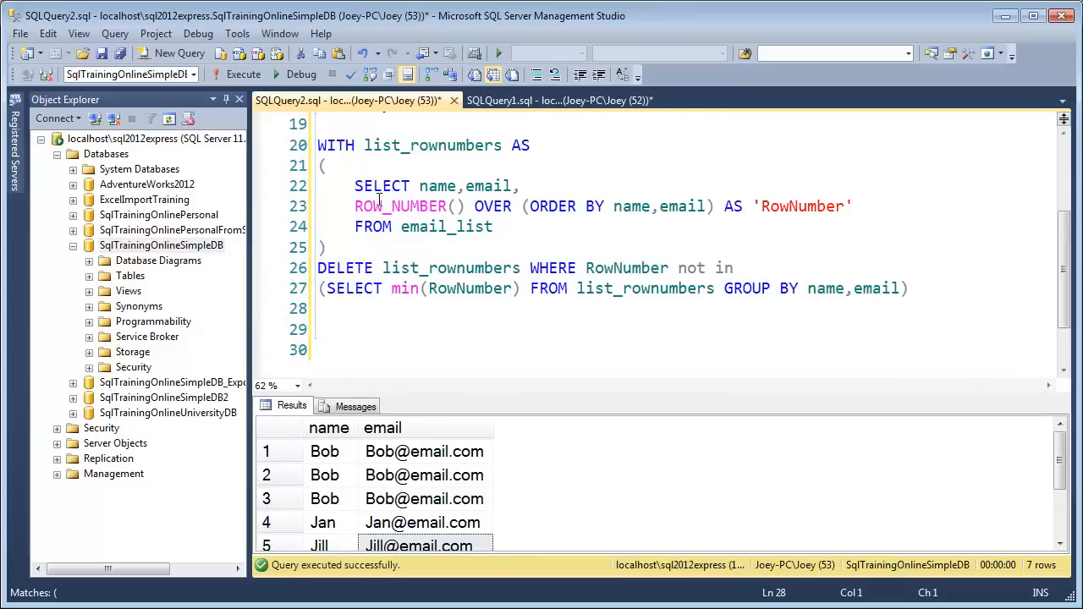
mouse_move(355, 206)
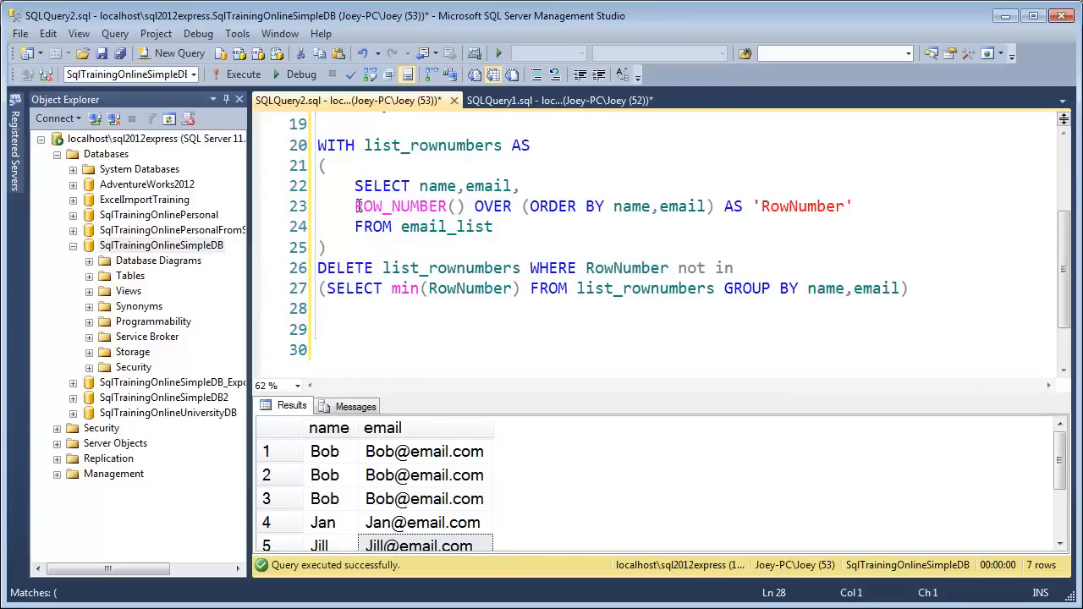
double_click(493, 205)
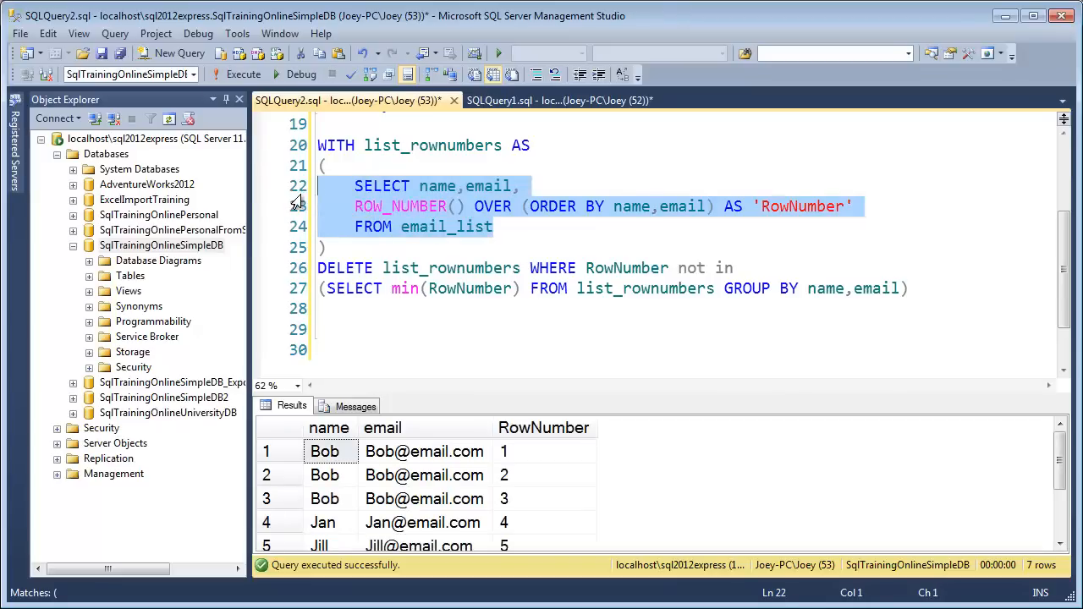
mouse_move(656, 396)
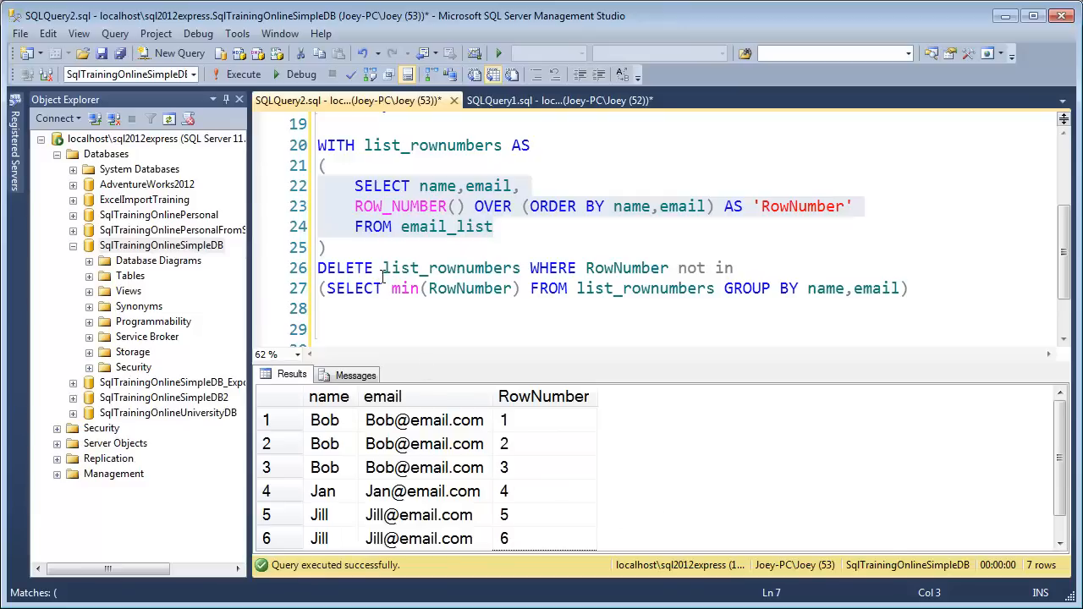
mouse_move(391, 307)
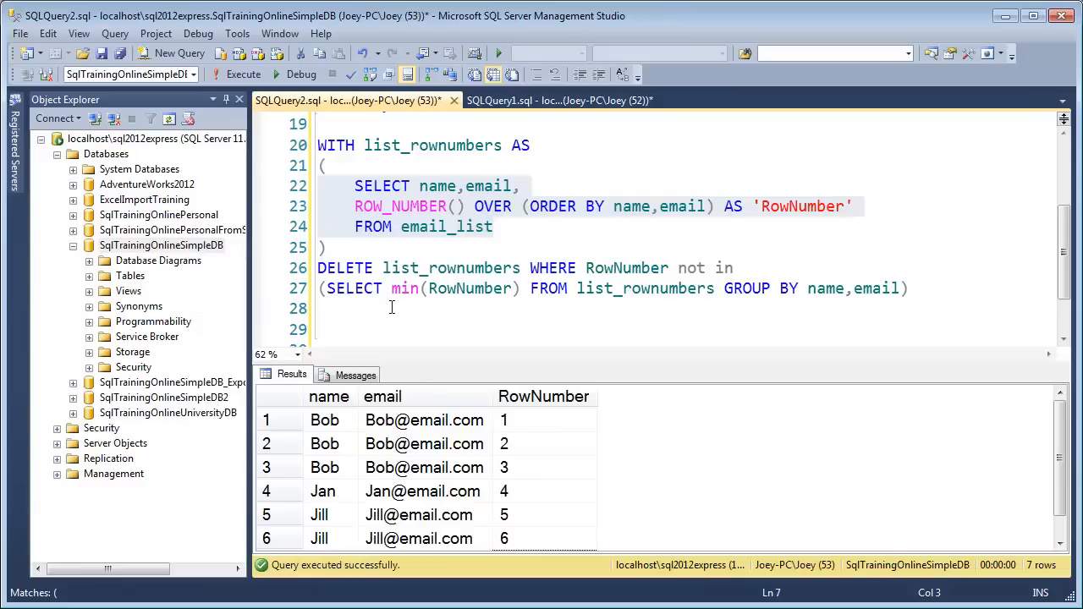
mouse_move(540, 294)
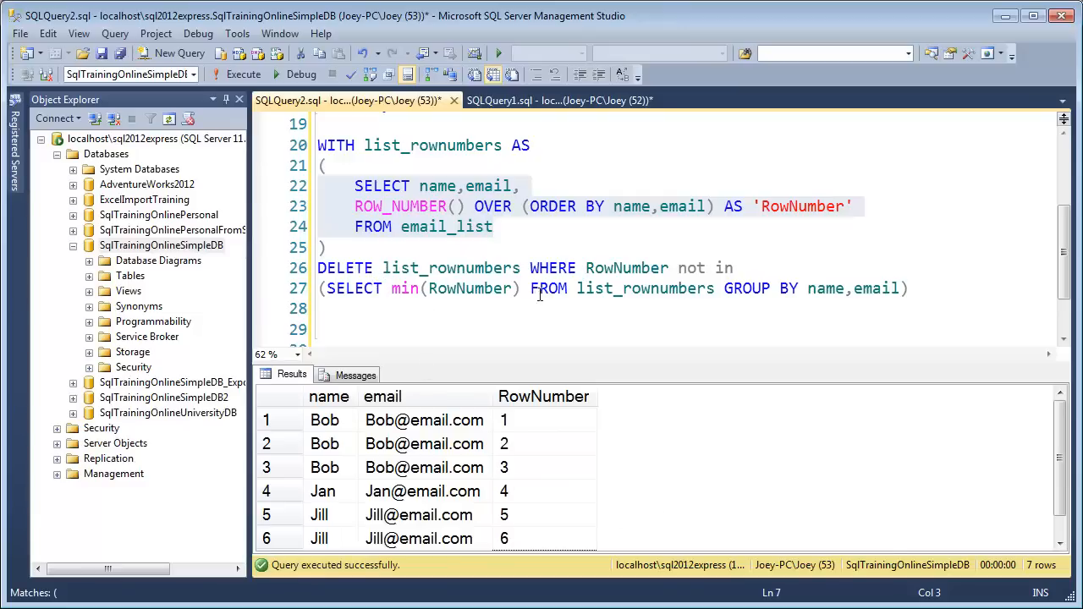
mouse_move(742, 271)
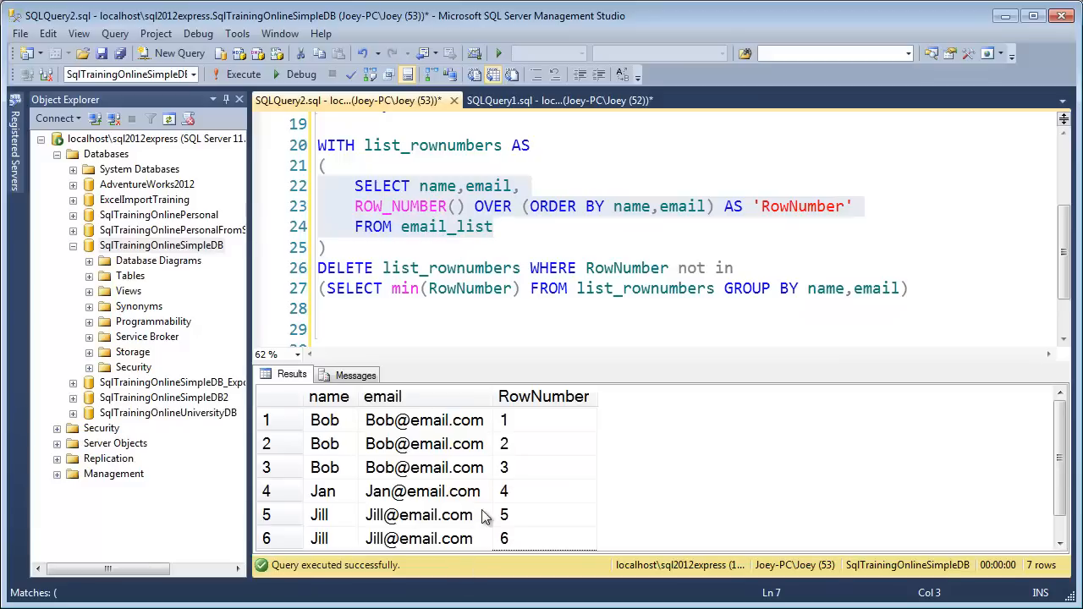
mouse_move(332, 431)
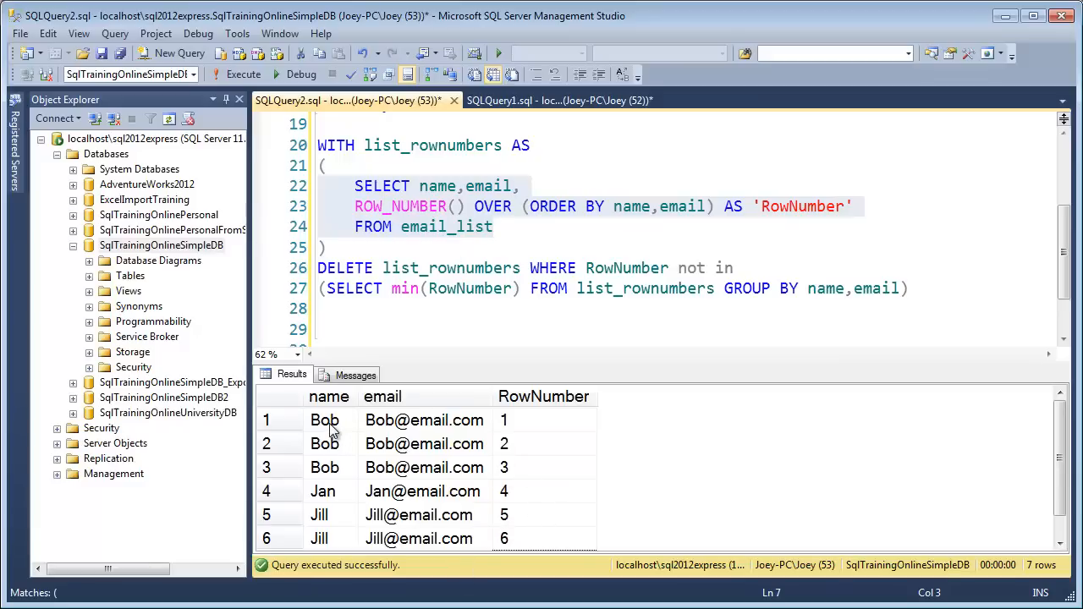
click(324, 420)
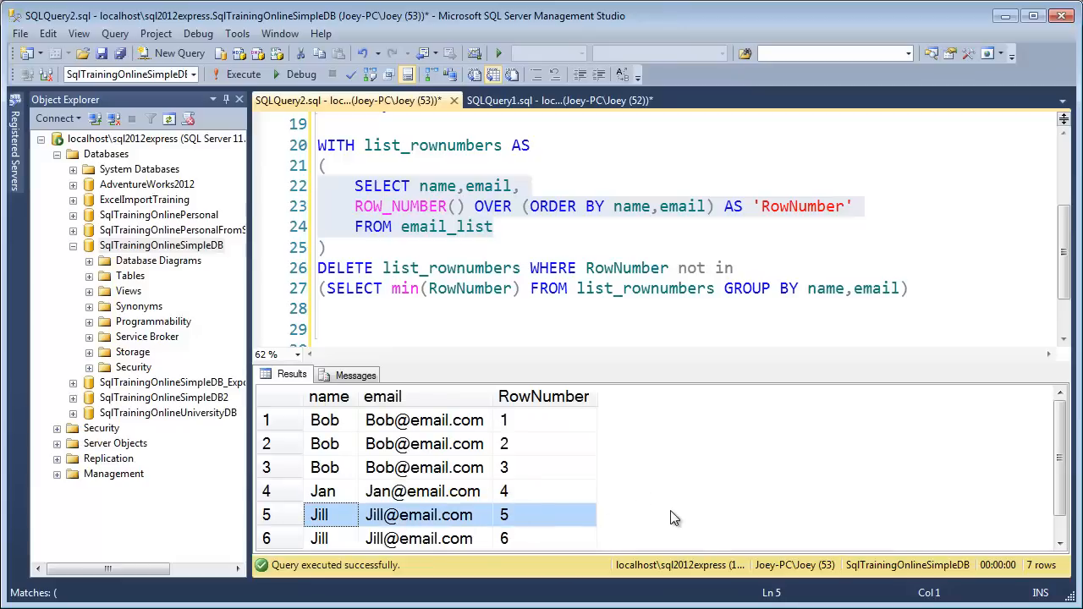
mouse_move(656, 516)
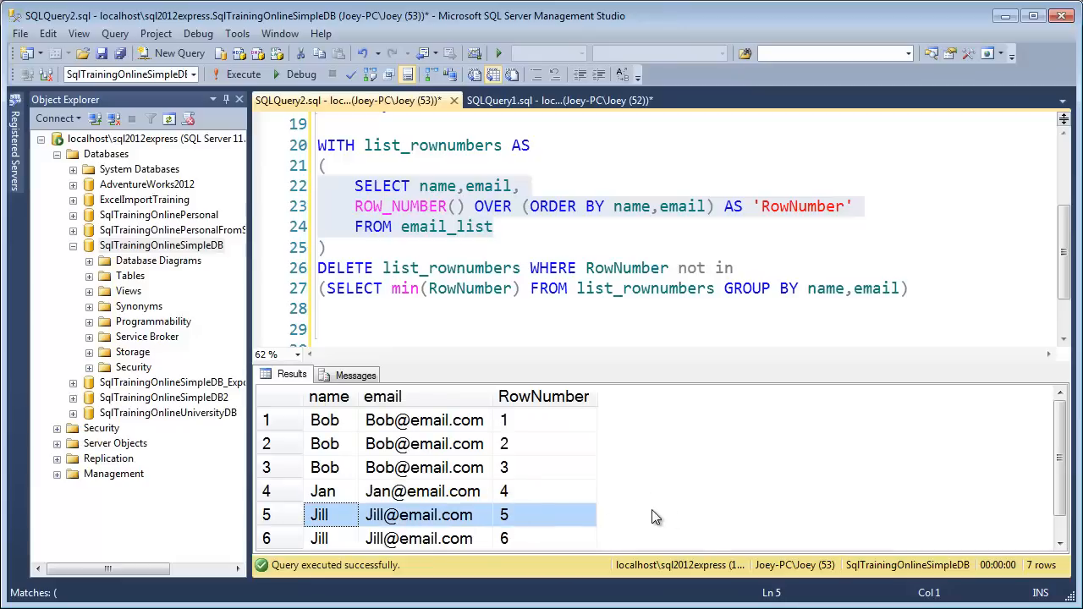
mouse_move(465, 533)
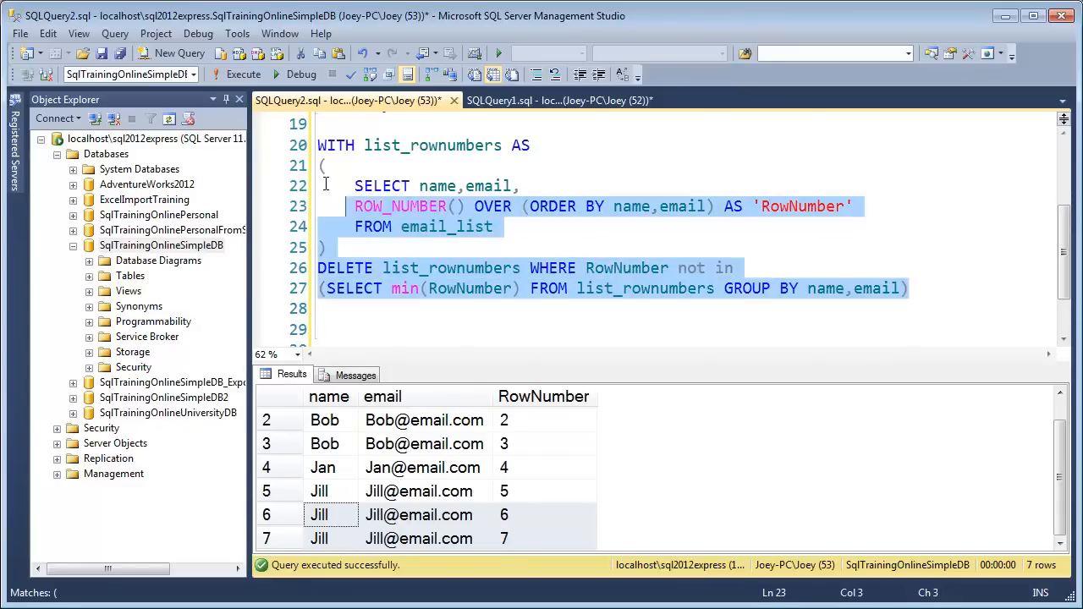
Step: Run the CTE delete removing four duplicates, then verify email_list returns Bob, Jan and Jill
click(243, 74)
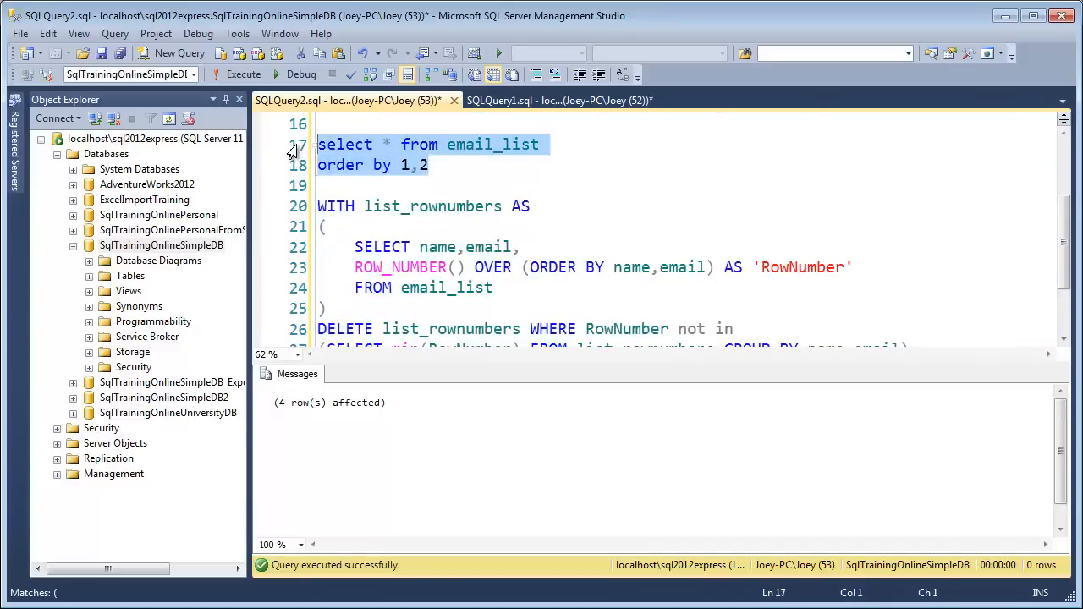
click(242, 74)
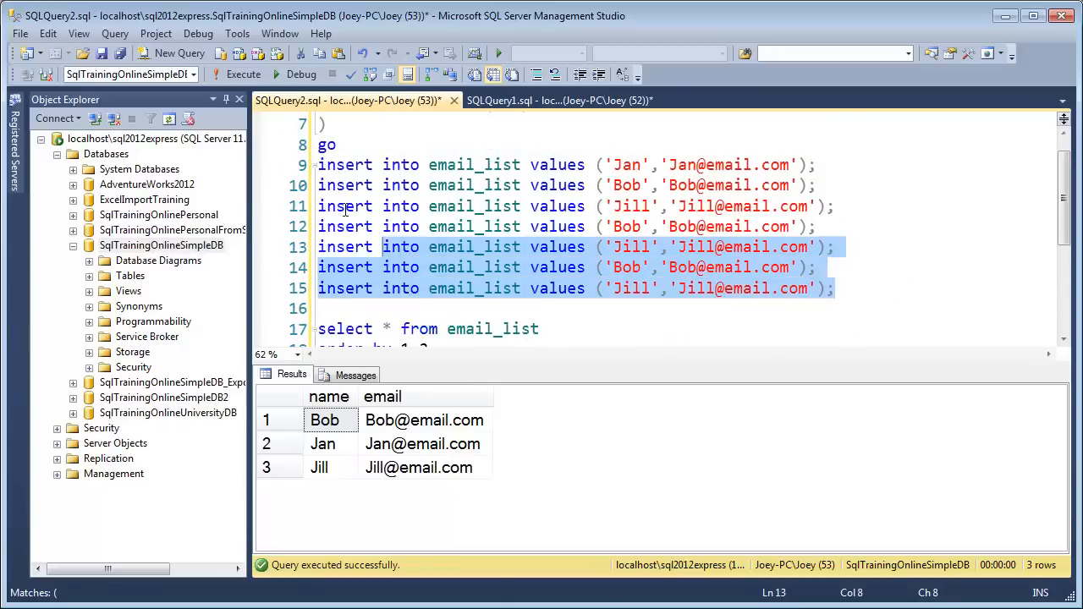
Step: Re-run the inserts and list all ten email_list rows sorted by name and email
click(242, 74)
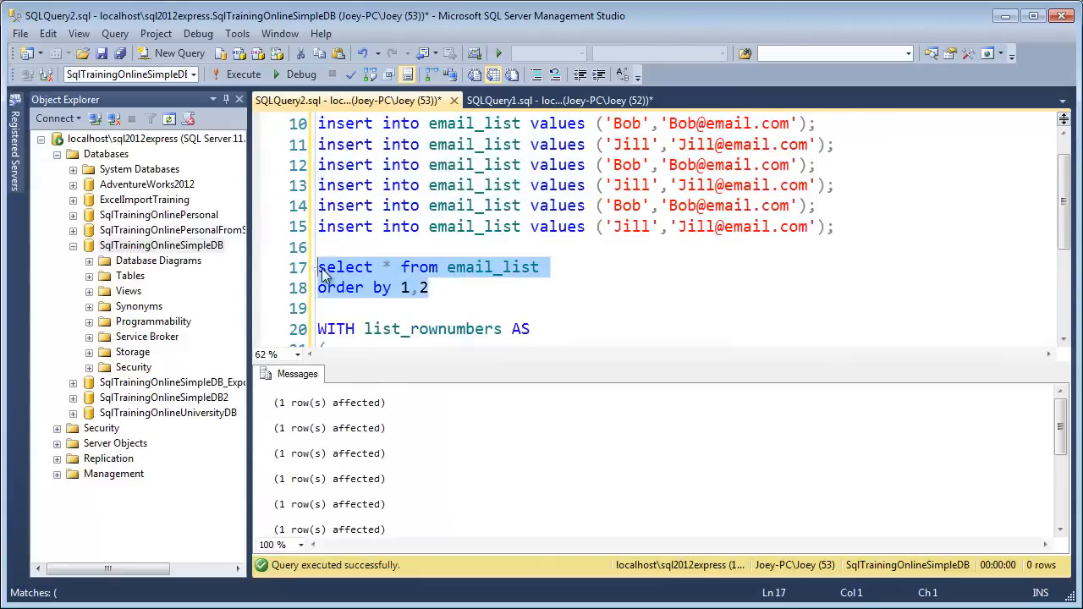
click(243, 75)
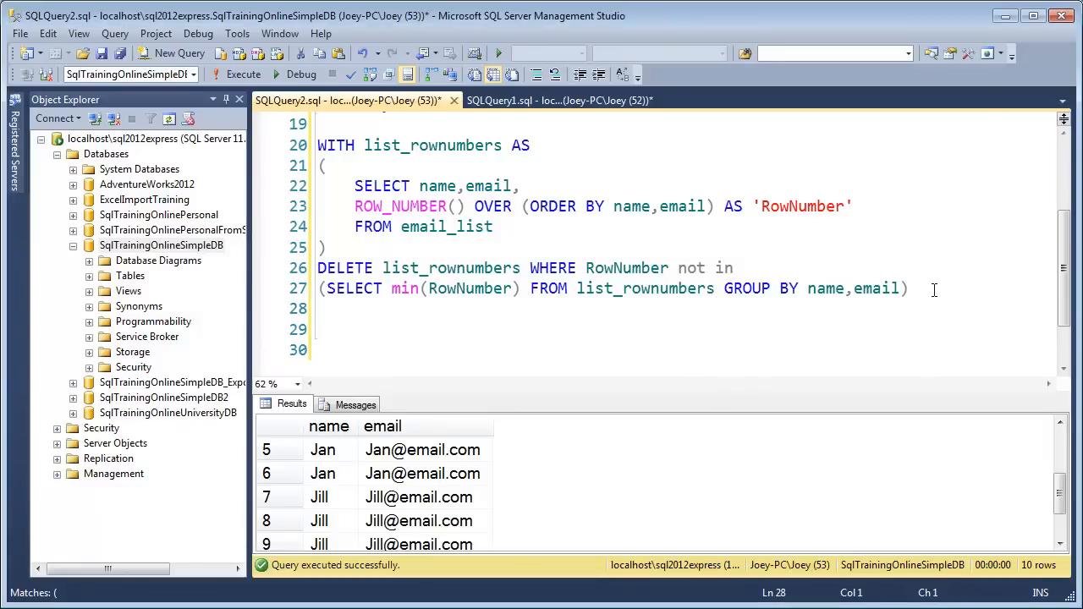
scroll(down, 3)
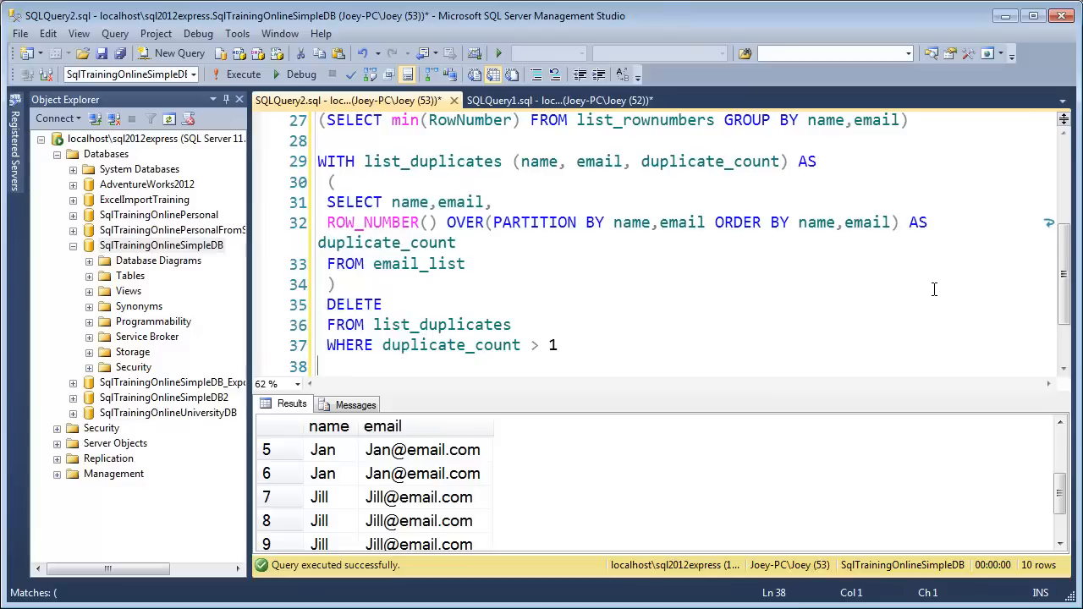
mouse_move(660, 398)
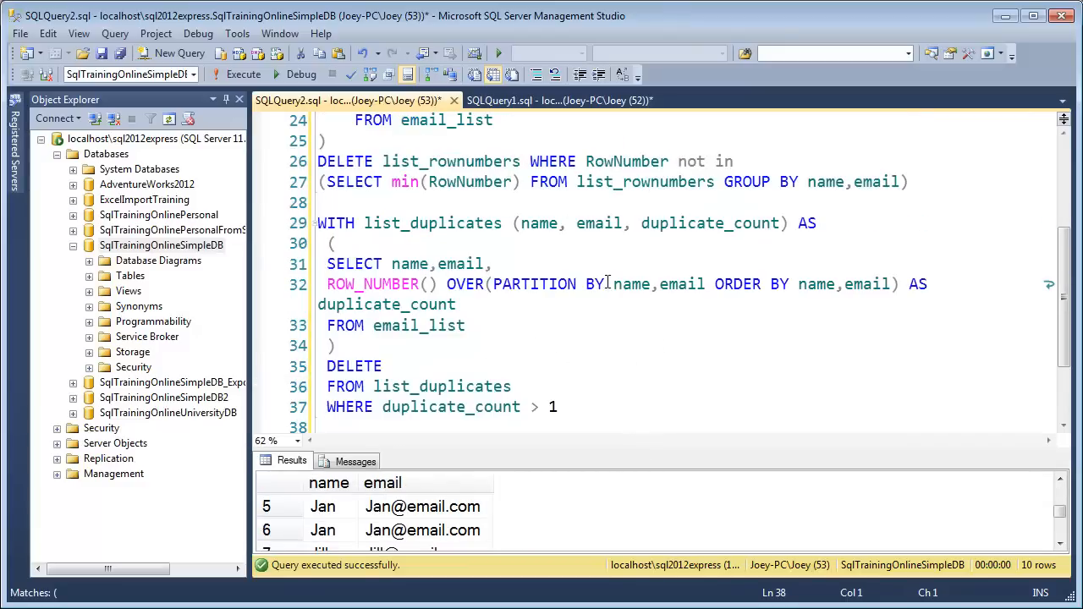
double_click(534, 284)
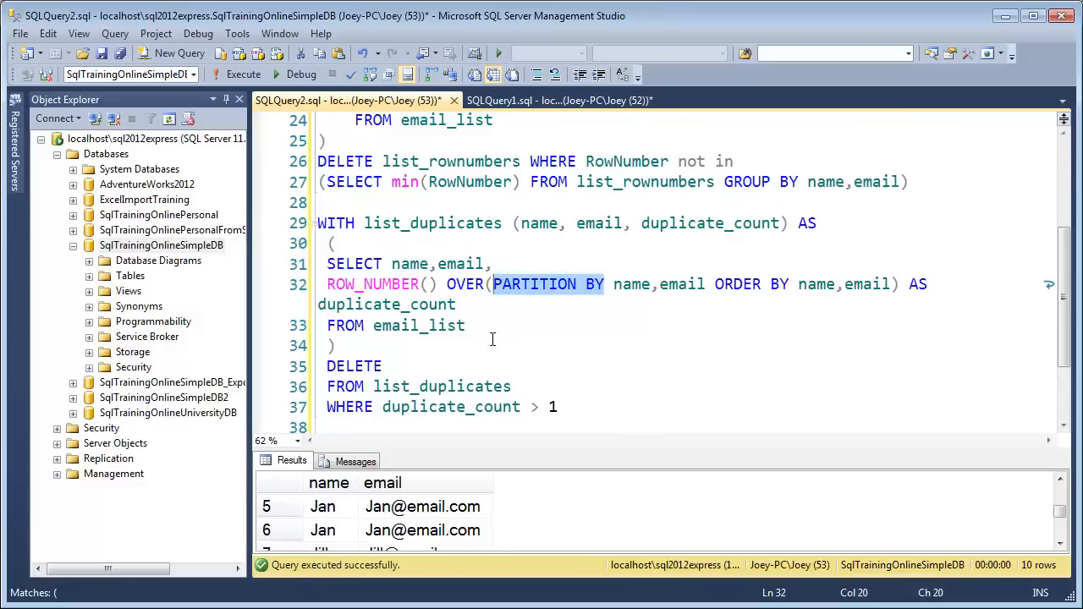
mouse_move(485, 328)
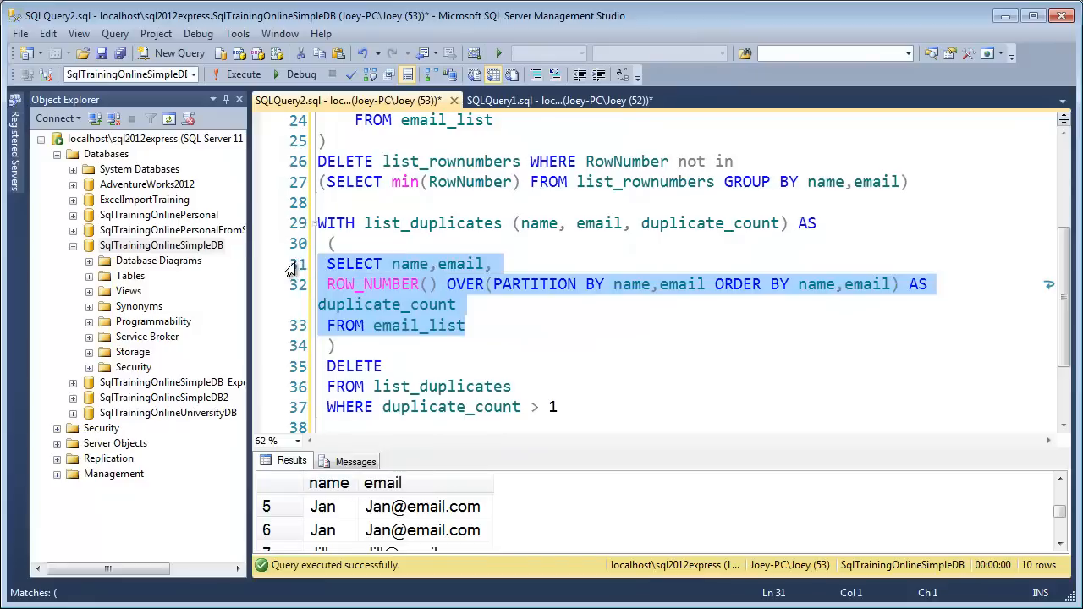
mouse_move(243, 75)
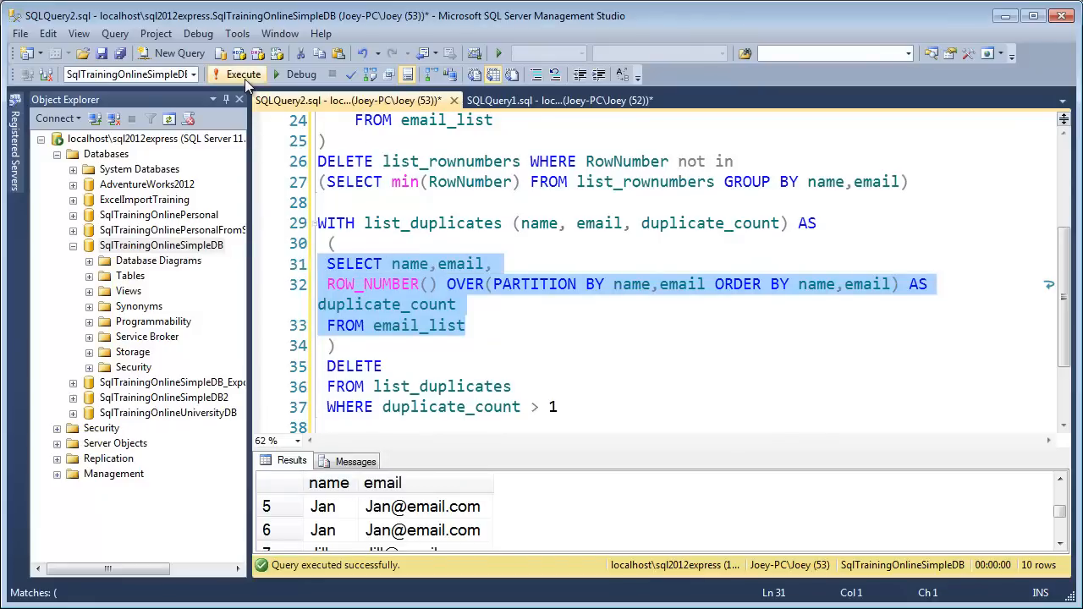
Step: Run the partitioned inner select and review duplicate_count values: Bob 1–4, Jan 1–2, Jill 1–4
click(243, 74)
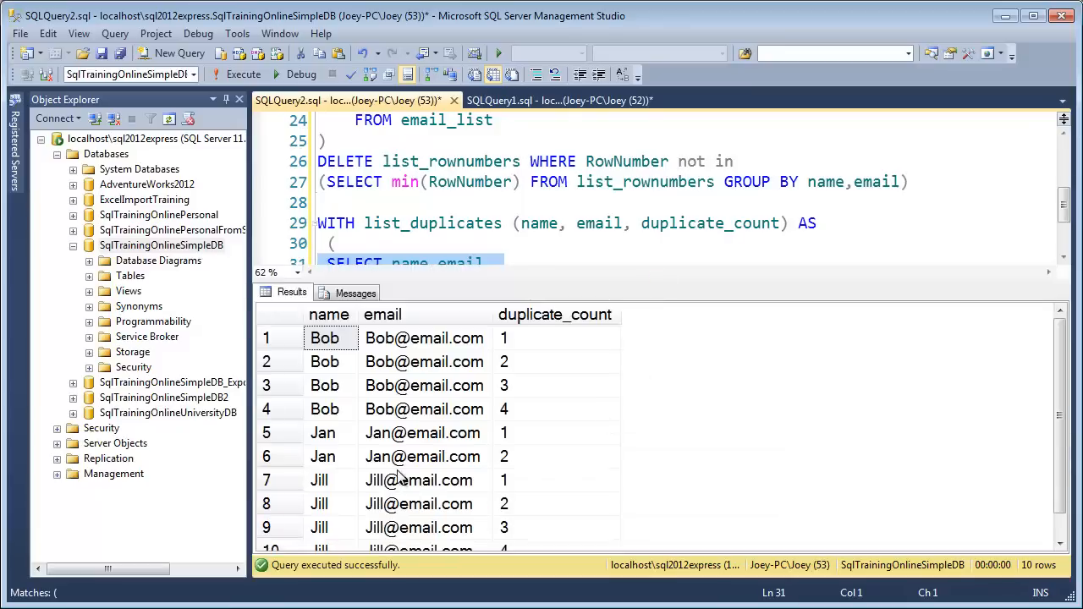
mouse_move(355, 356)
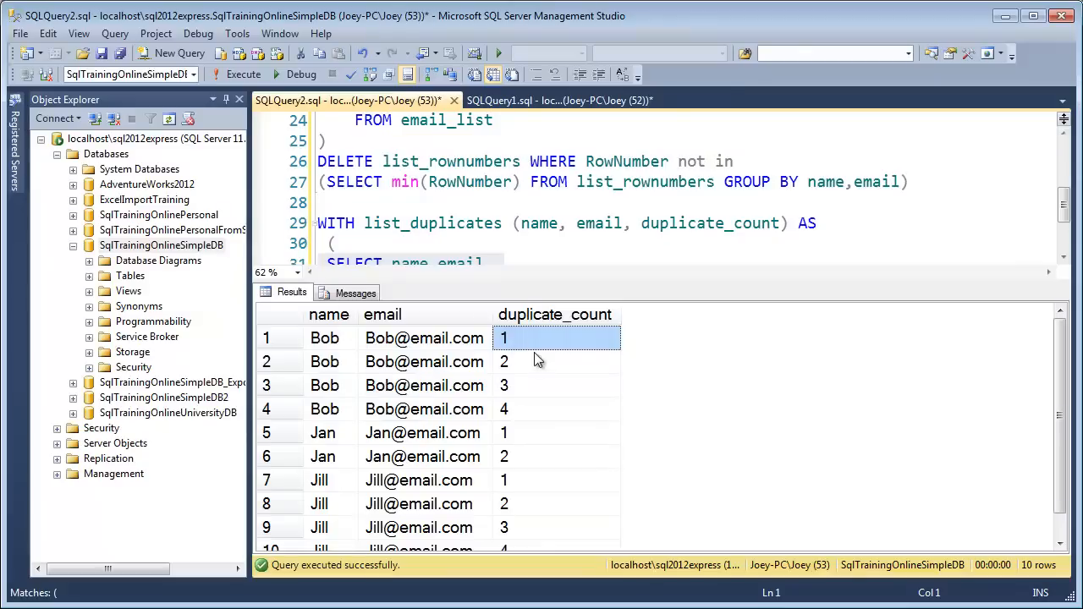
click(555, 409)
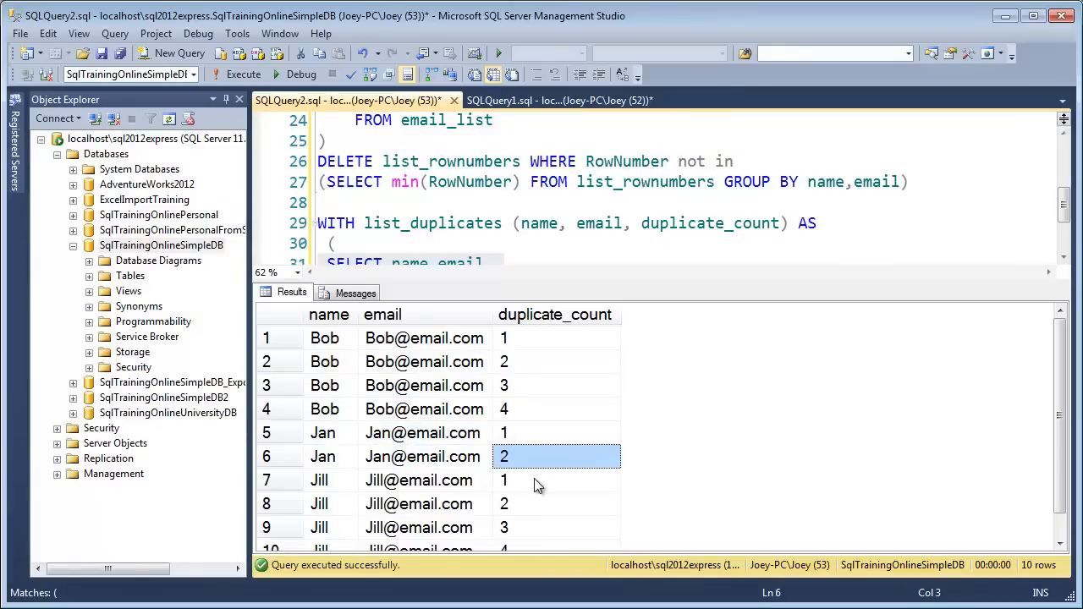
click(554, 362)
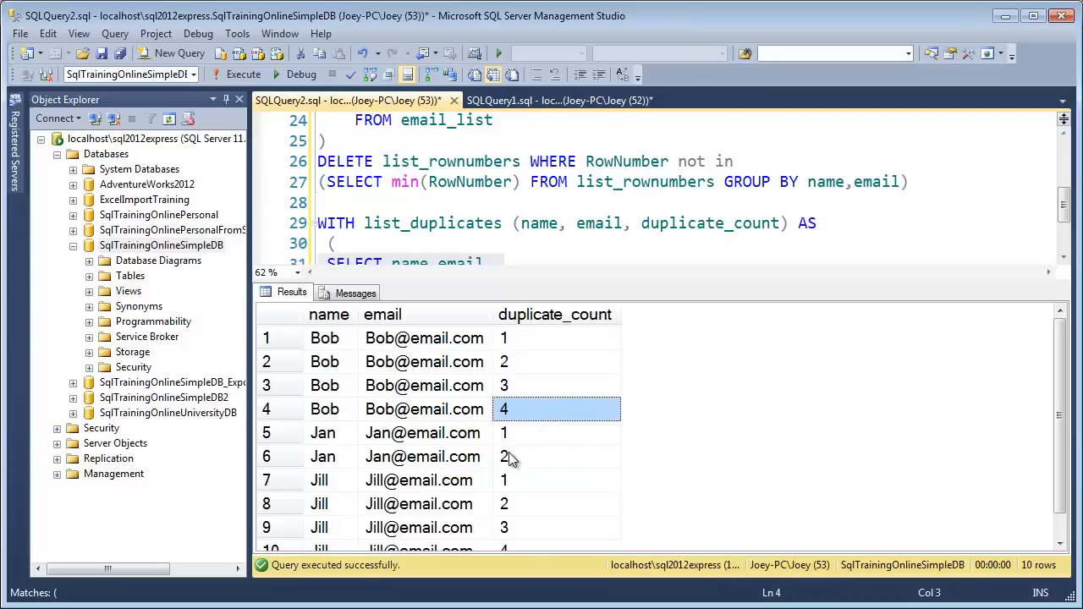
click(504, 456)
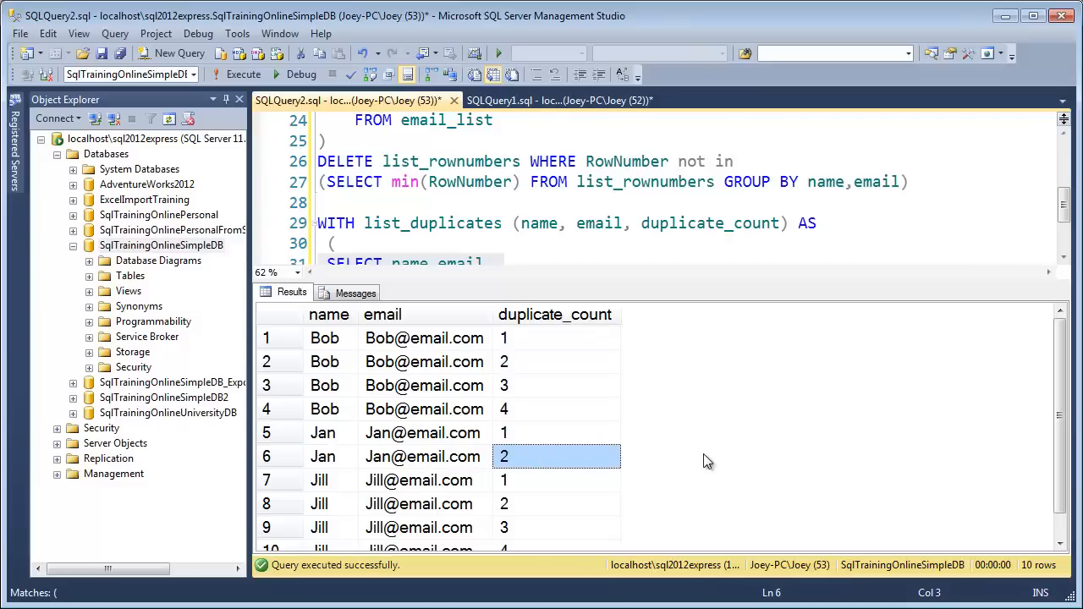
scroll(down, 3)
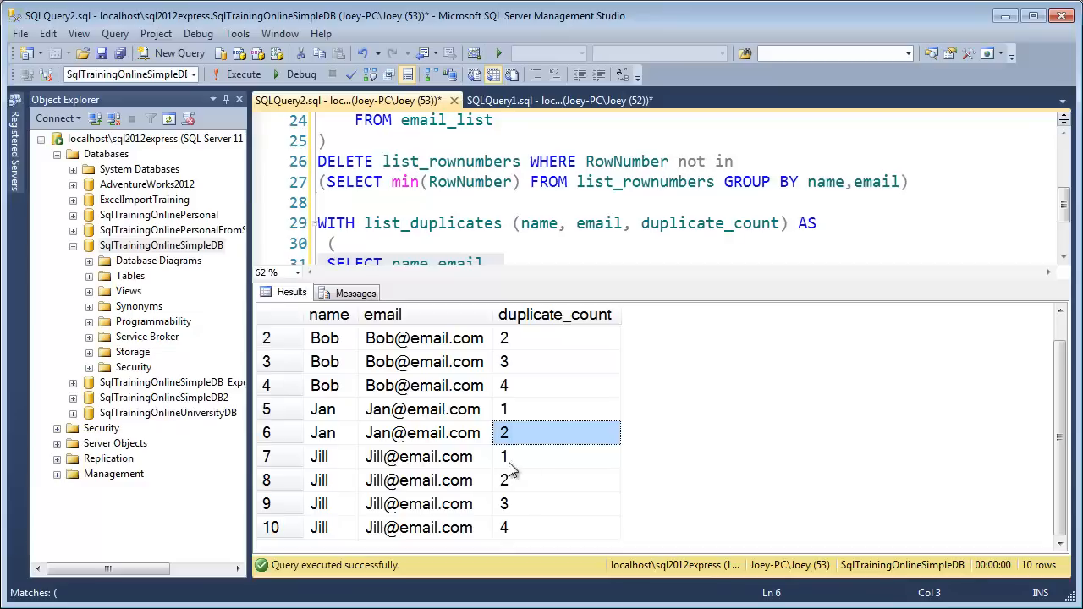
click(554, 504)
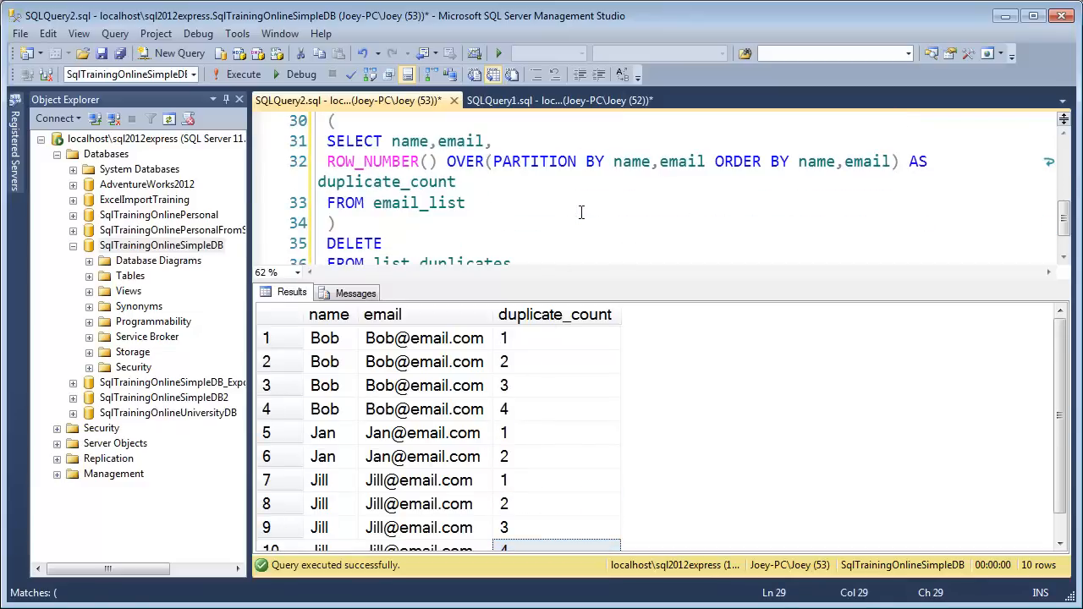
scroll(down, 3)
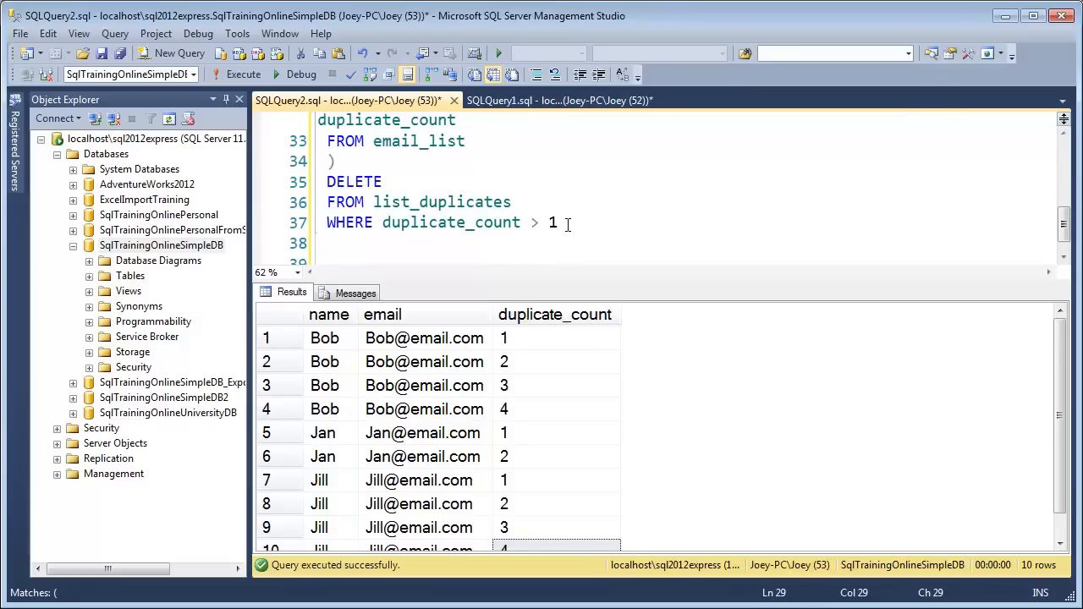
mouse_move(576, 236)
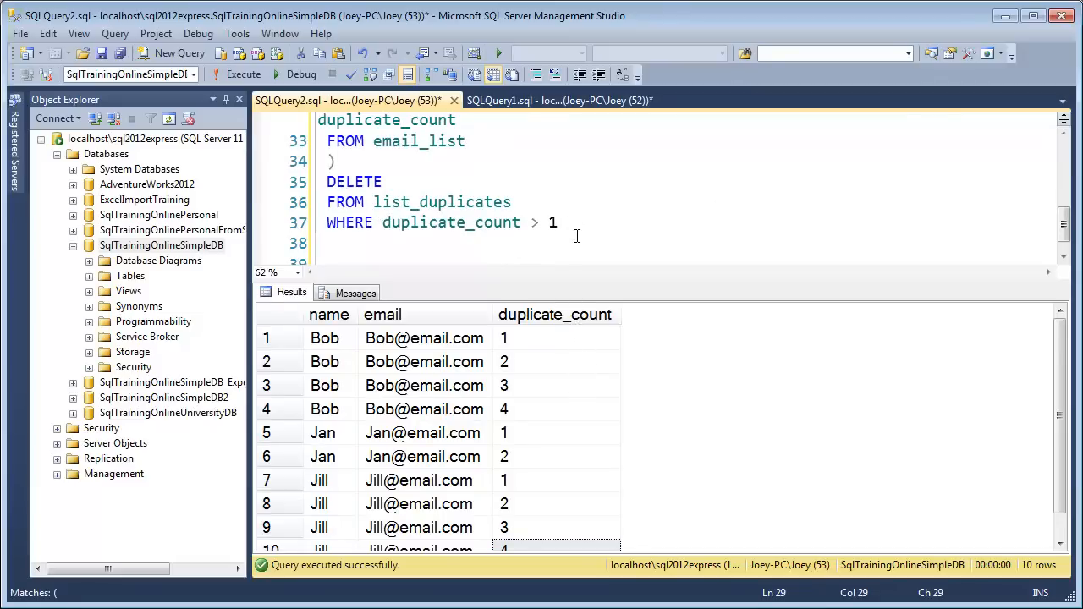
mouse_move(354, 387)
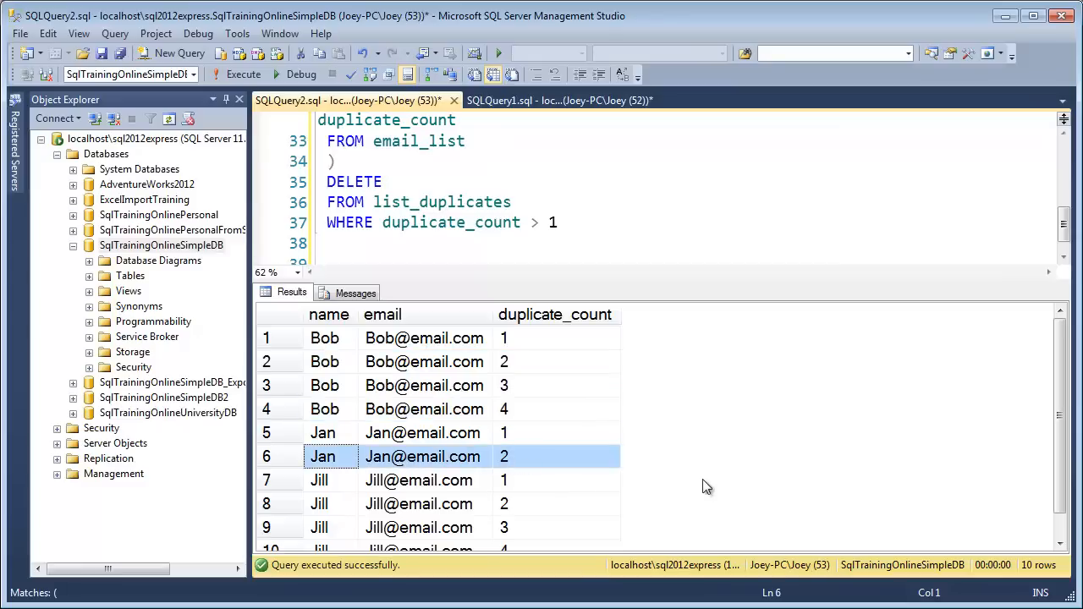
scroll(down, 3)
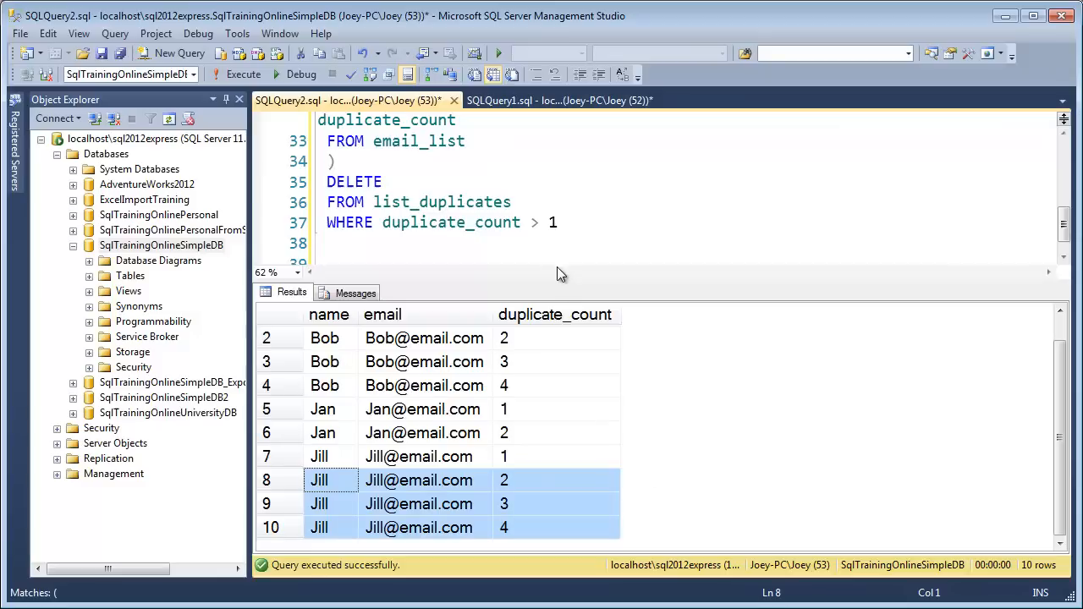
mouse_move(528, 366)
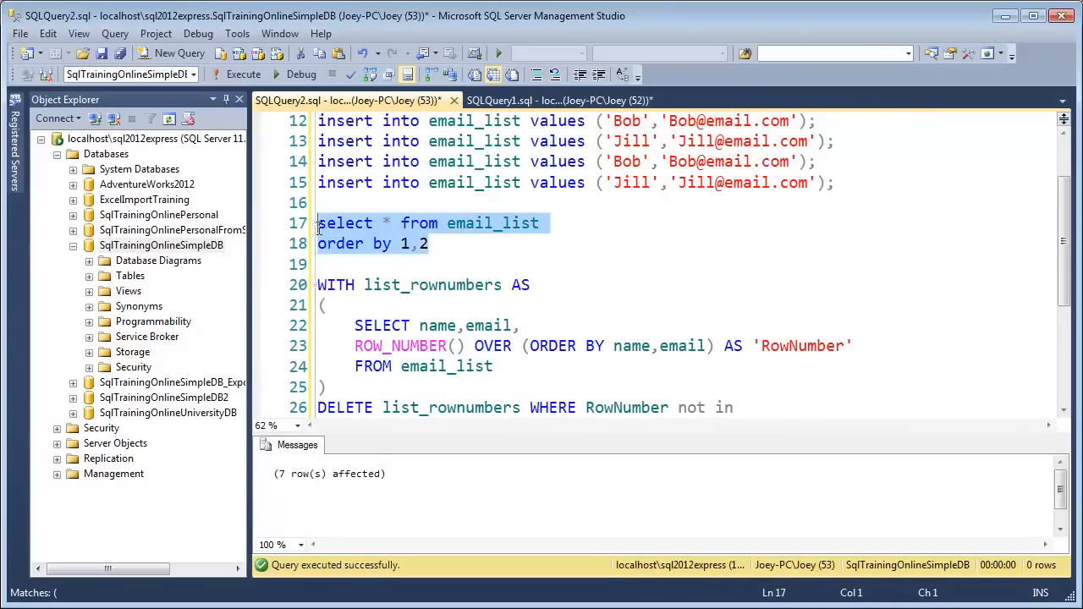
Step: Verify email_list now returns only Bob, Jan and Jill after the seven-row delete
click(243, 75)
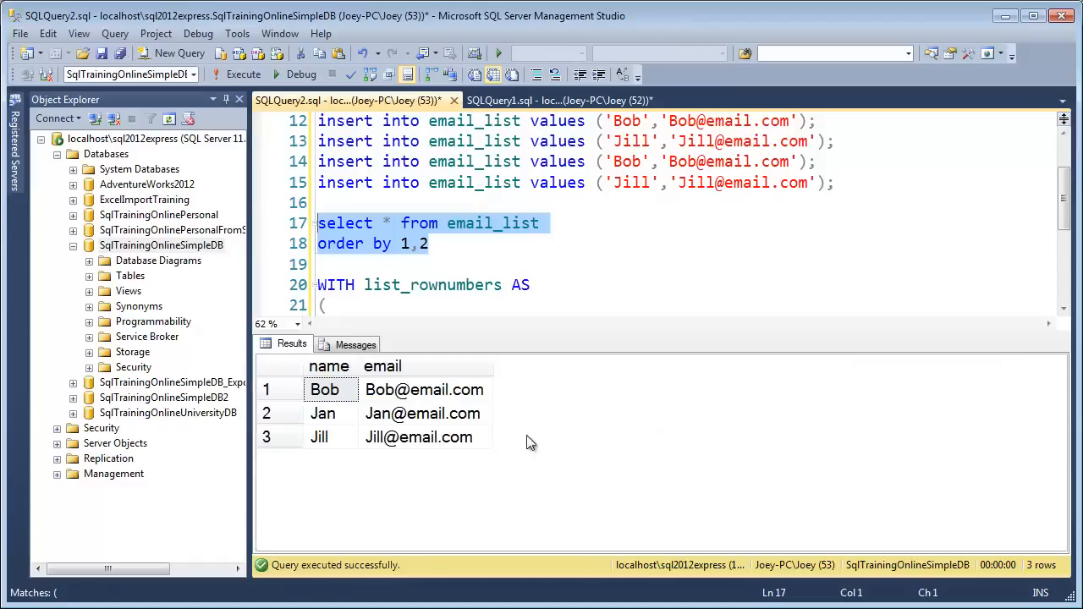
mouse_move(626, 434)
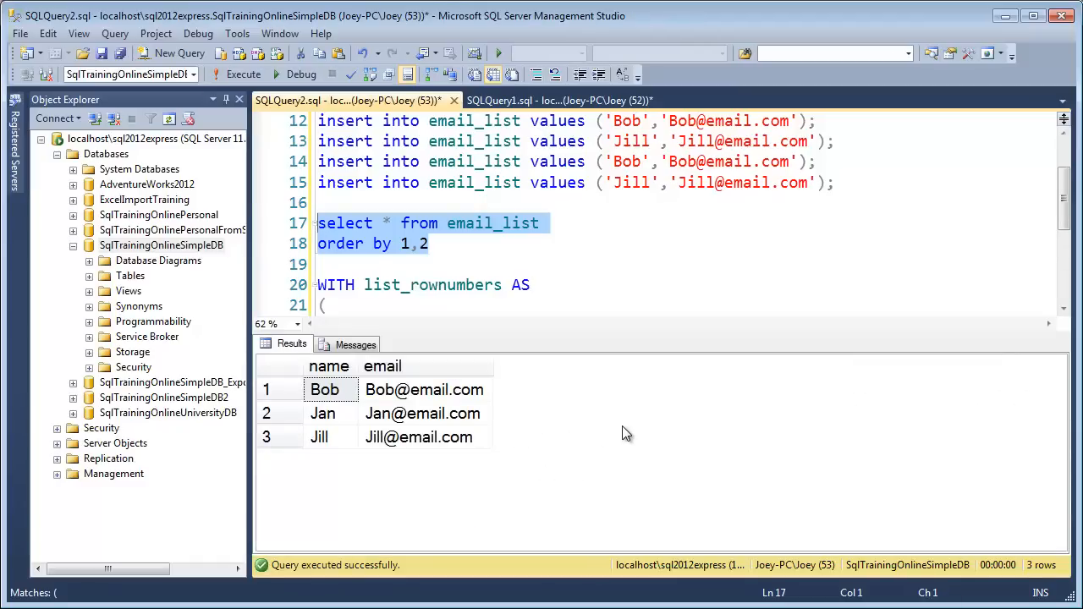